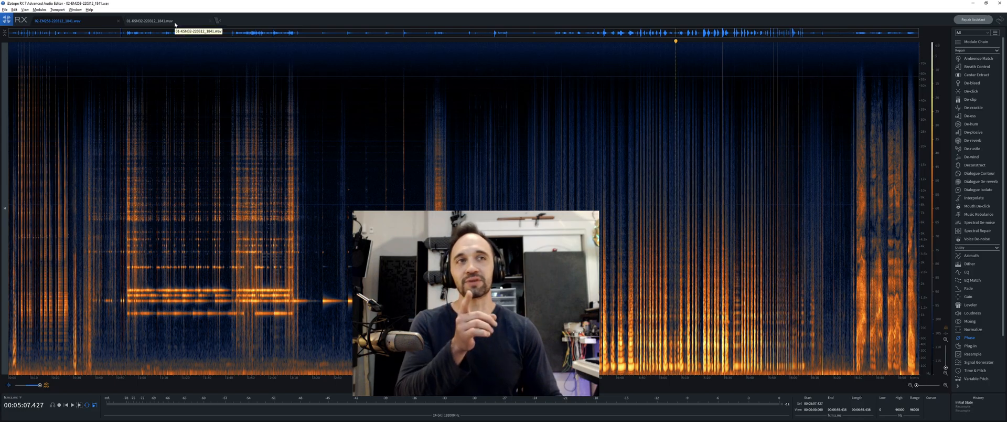
Switch between the KSM32 and EM258 recordings, then bring up the settings of the long KSM32 item.
{"action": "left_click", "coordinate": [69, 21]}
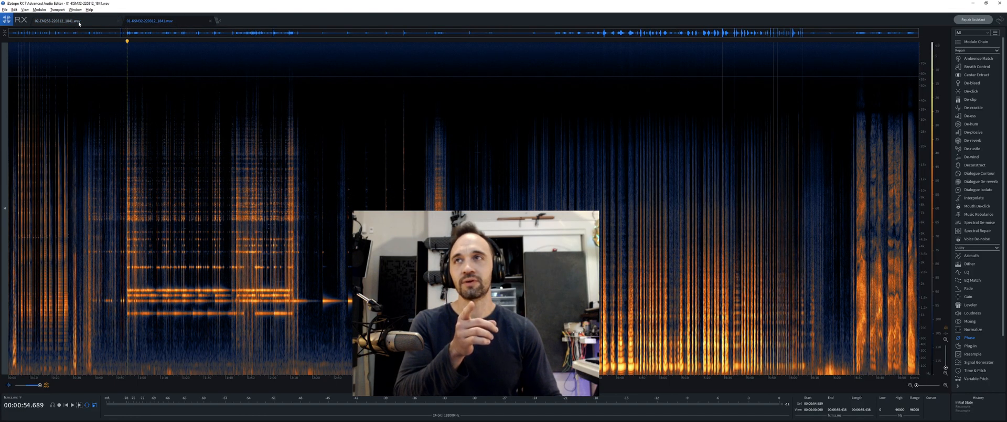
{"action": "left_click", "coordinate": [63, 20]}
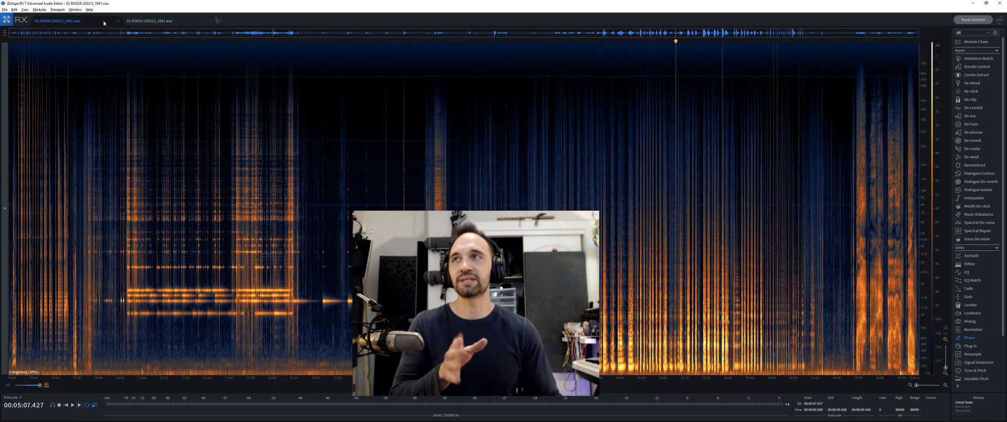
{"action": "left_click", "coordinate": [152, 21]}
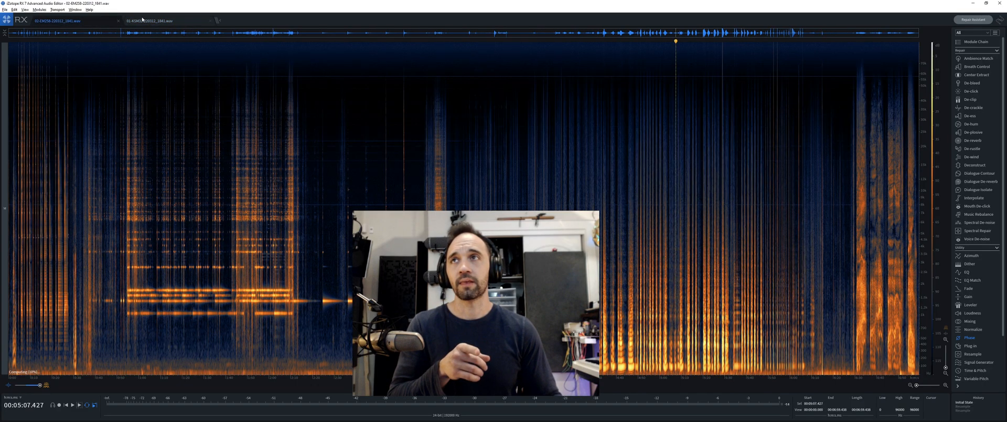
{"action": "left_click", "coordinate": [153, 21]}
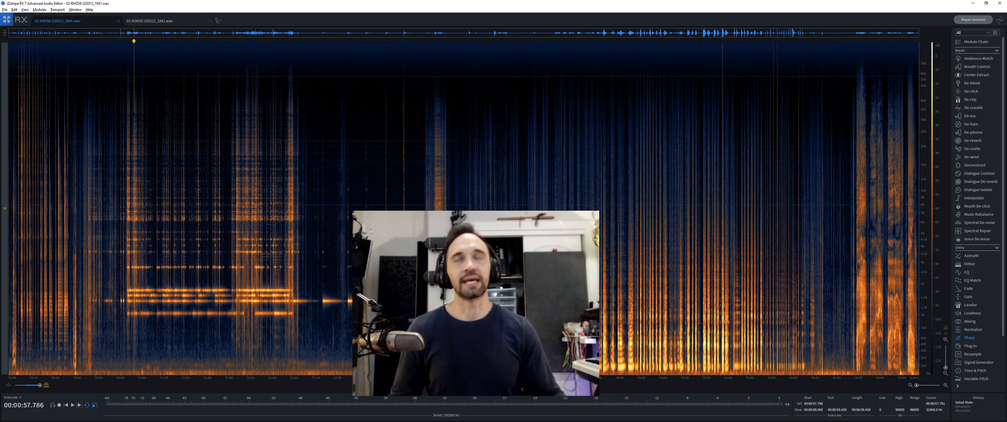
{"action": "left_click", "coordinate": [154, 21]}
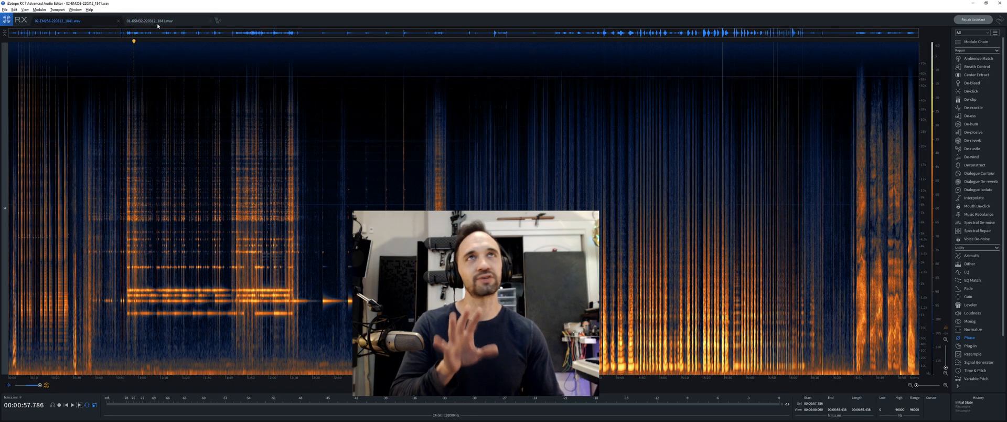
{"action": "left_click", "coordinate": [153, 22]}
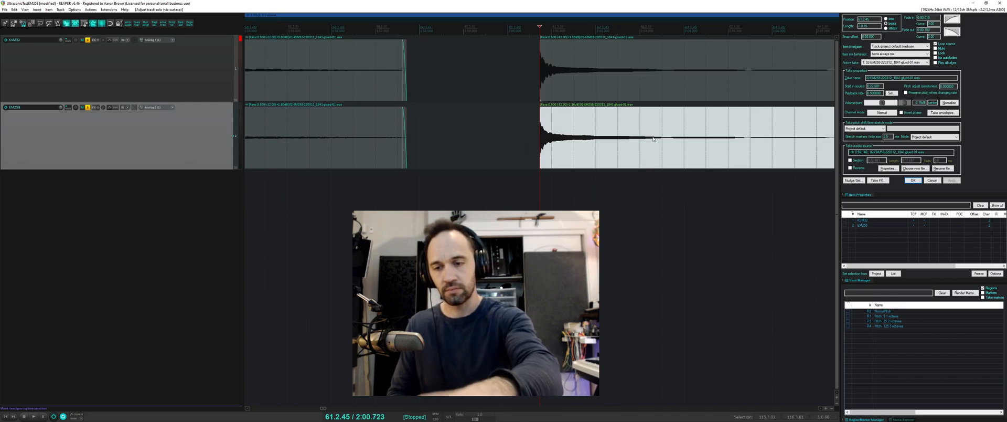
{"action": "left_click", "coordinate": [32, 417]}
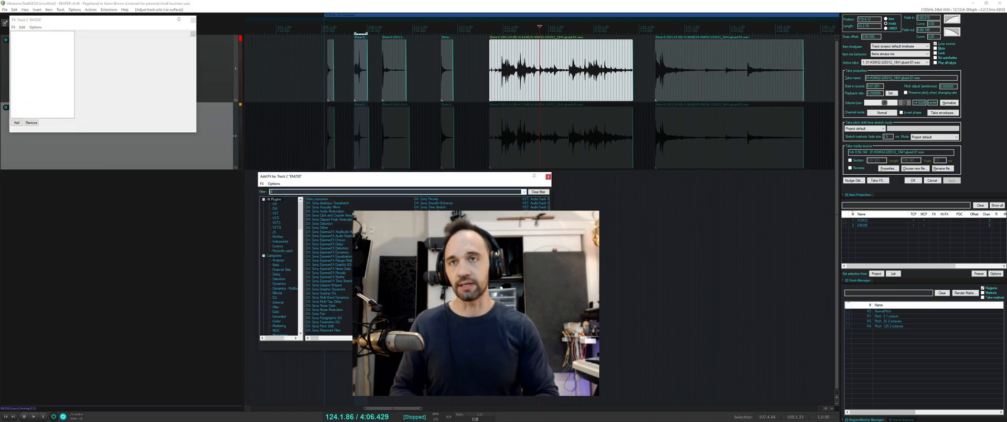
Search 'eq' and insert FabFilter Pro-Q 3 on the KSM32 track.
{"action": "type", "text": "eq"}
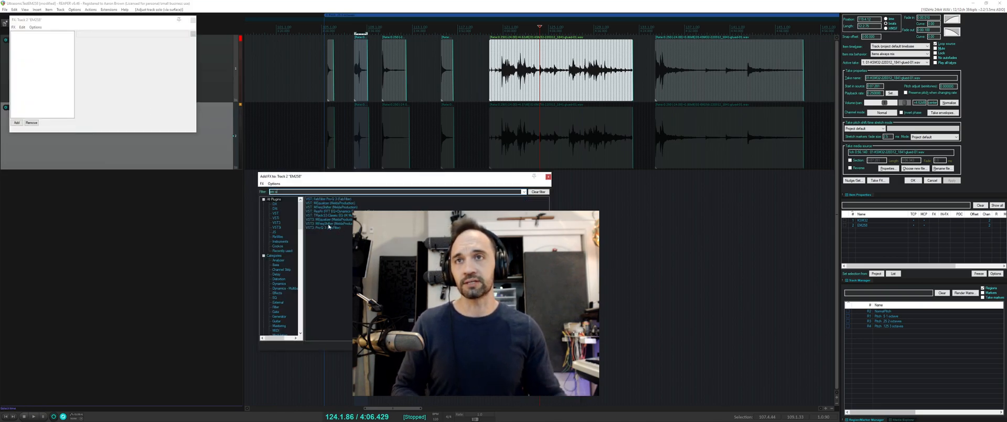
{"action": "double_click", "coordinate": [325, 227]}
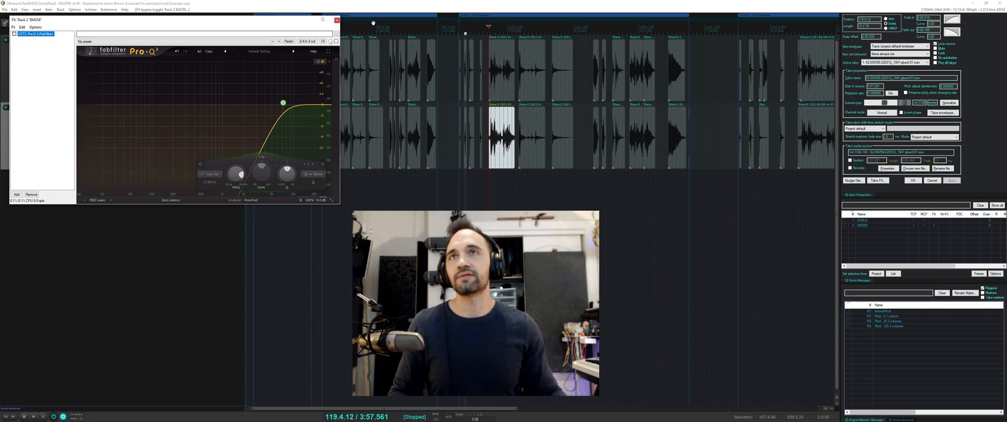
{"action": "left_click", "coordinate": [336, 19]}
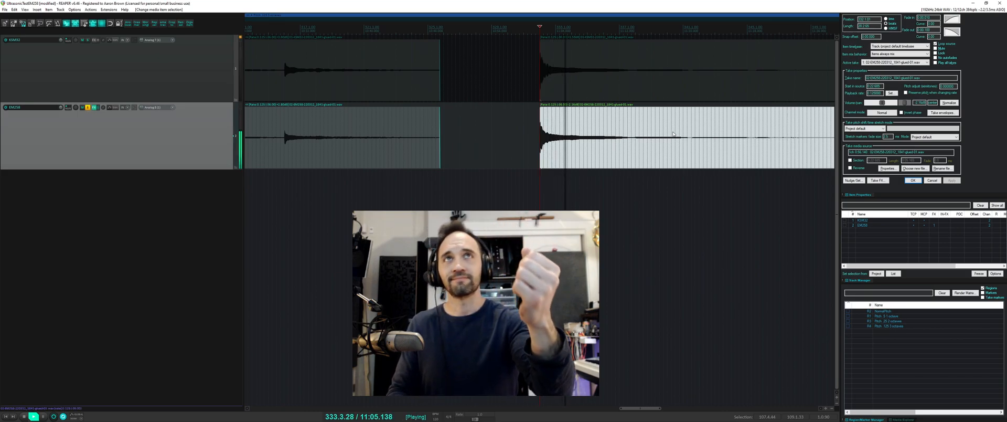
Stop playback, then restart it from a later point in the project.
{"action": "key", "text": "Space"}
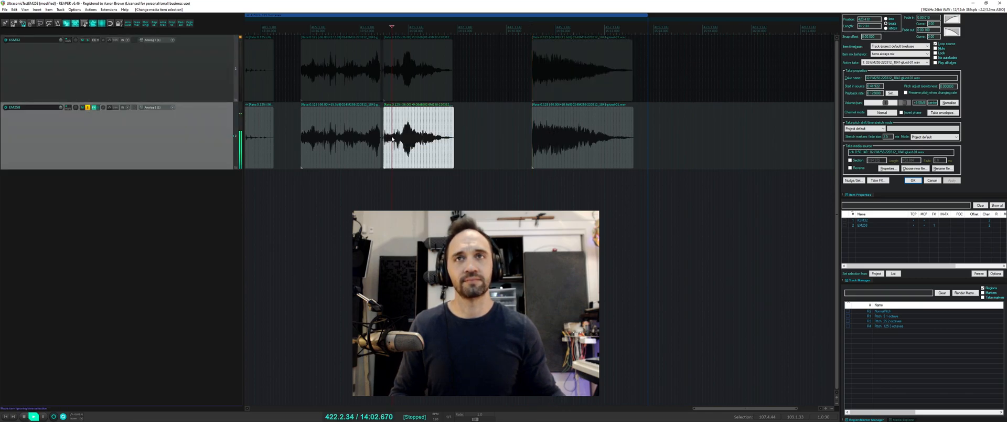
{"action": "key", "text": "Space"}
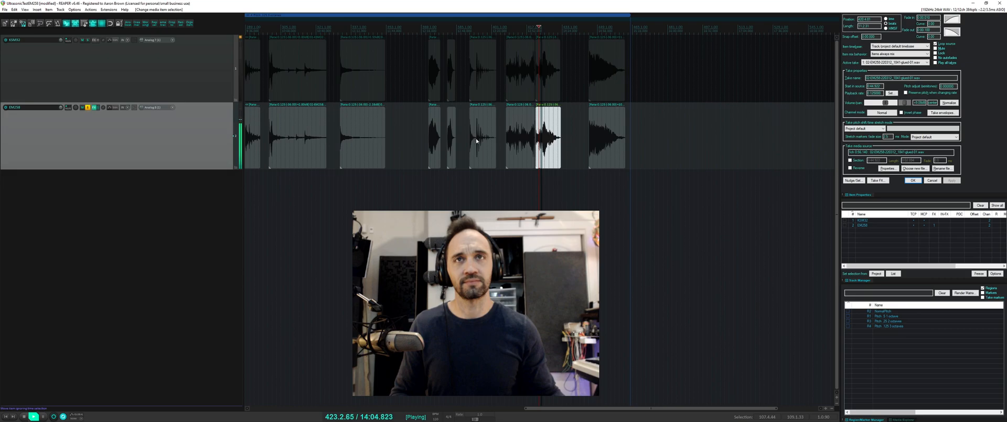